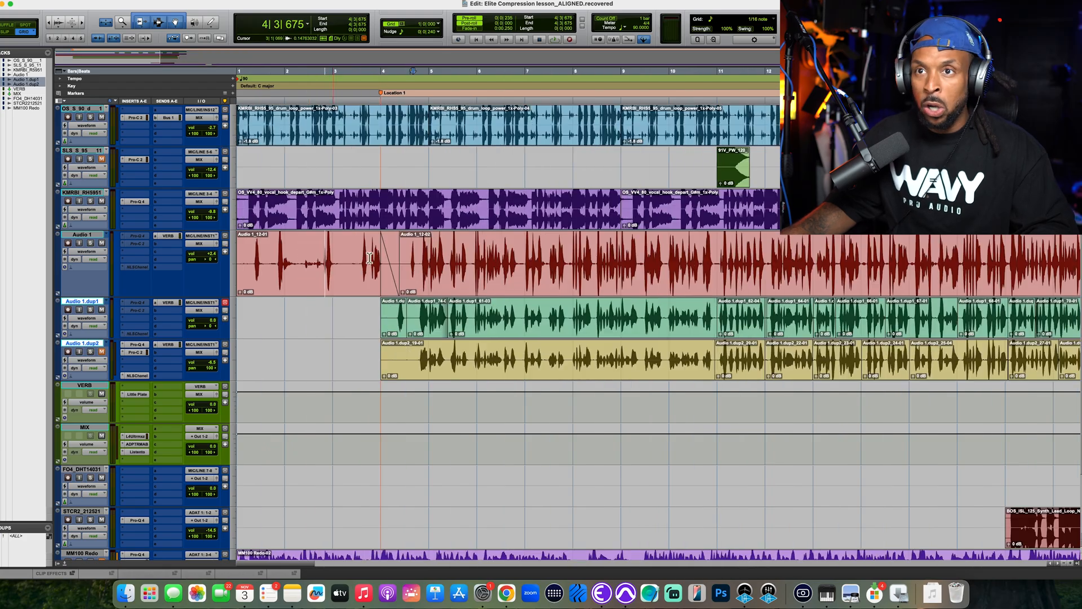
Load RePitch on the Audio 1 lead vocal track from its Elastic Audio/ARA selector.
scroll(right, 3)
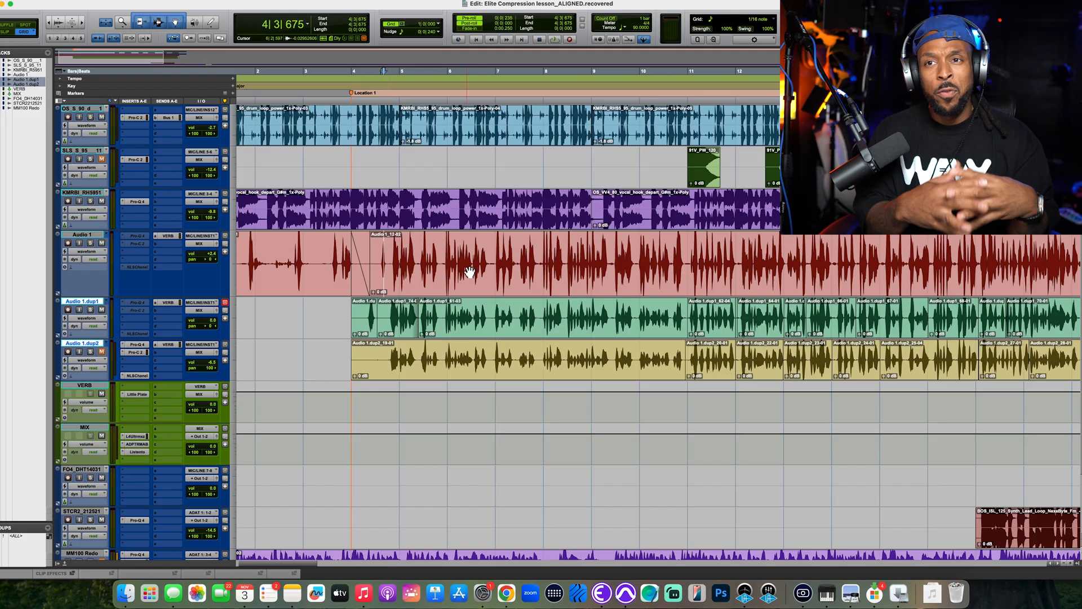
mouse_move(241, 292)
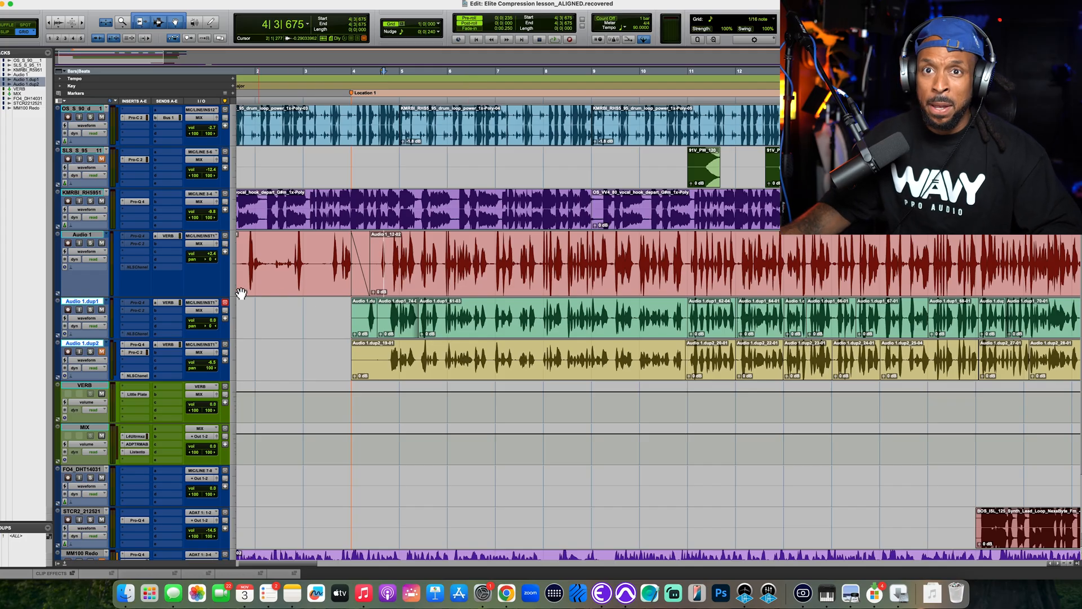
mouse_move(107, 283)
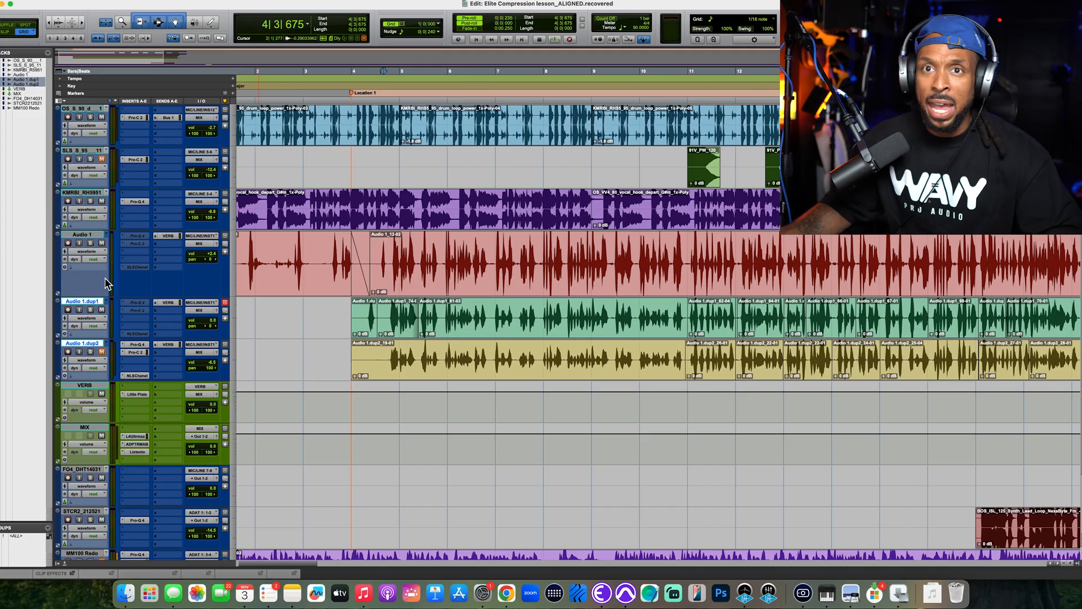
click(73, 272)
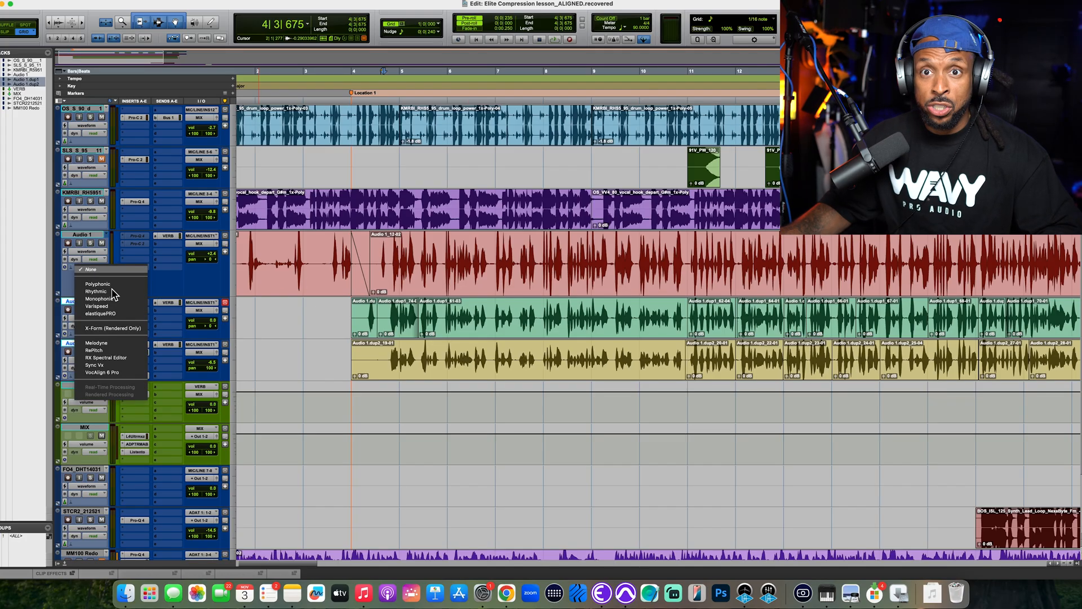
mouse_move(121, 353)
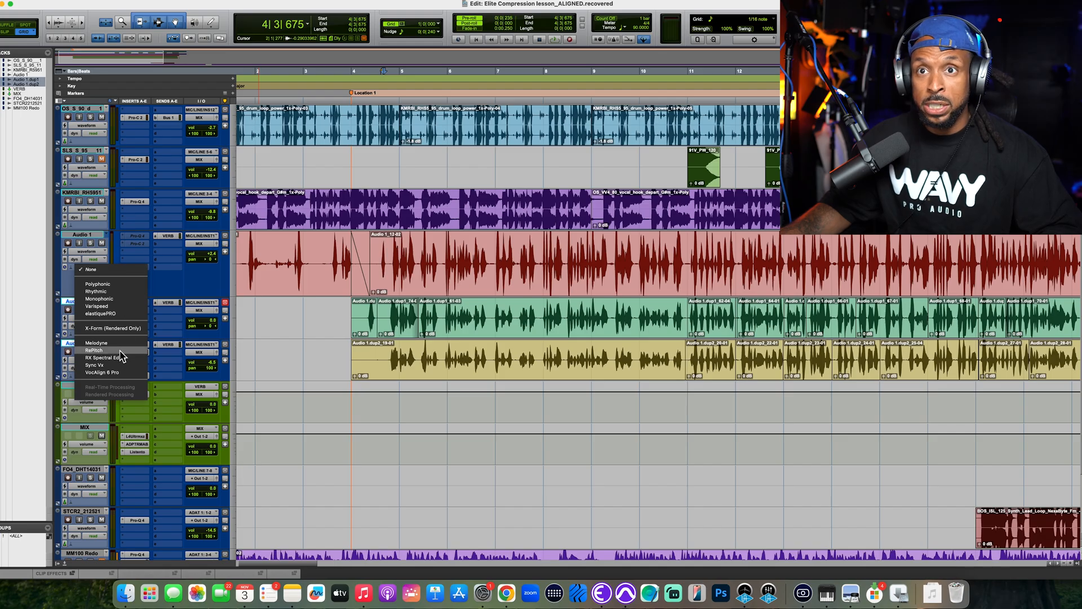
mouse_move(110, 365)
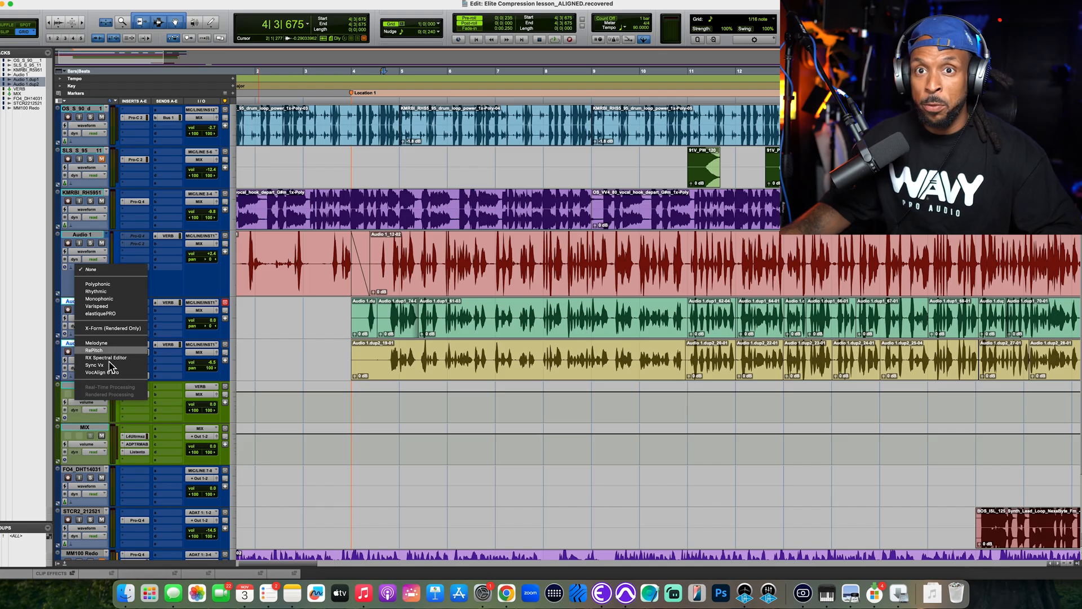
click(95, 350)
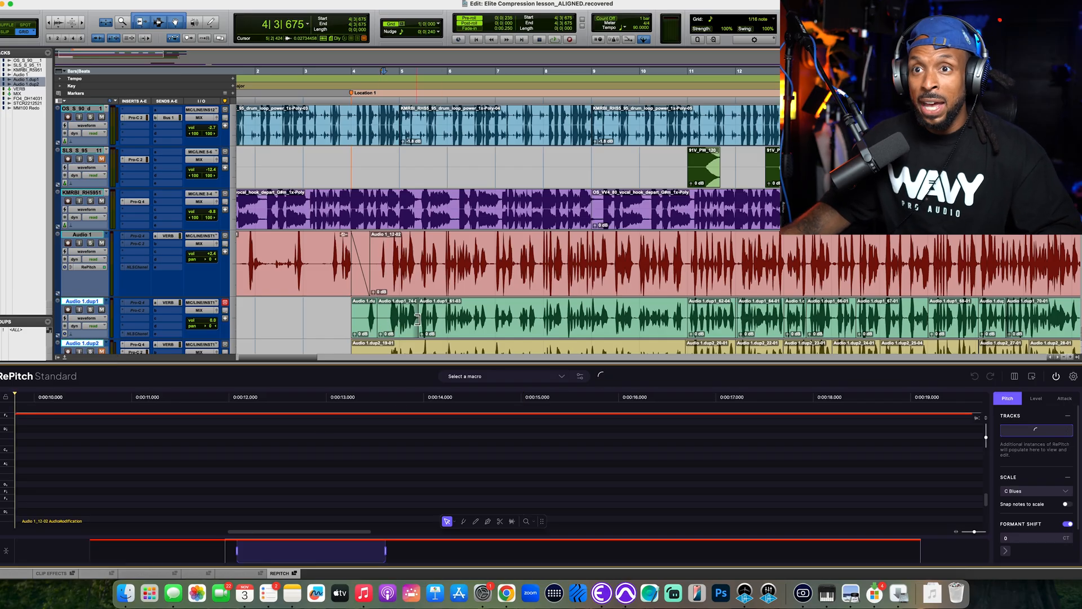
click(90, 336)
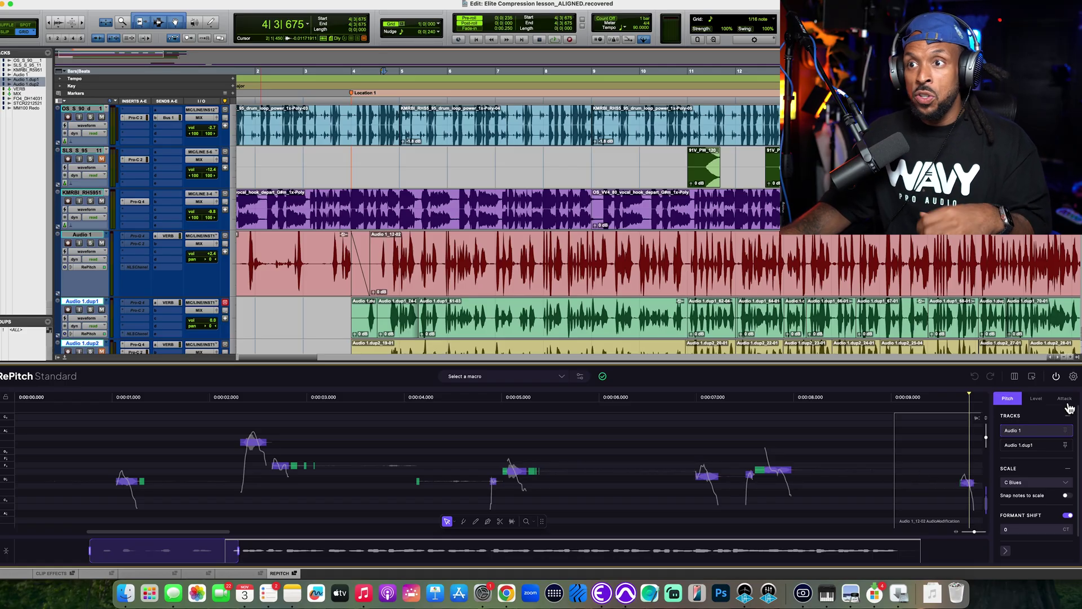
Inspect a lead vocal note in the Pitch tab, then return to the Attack tab.
click(1065, 399)
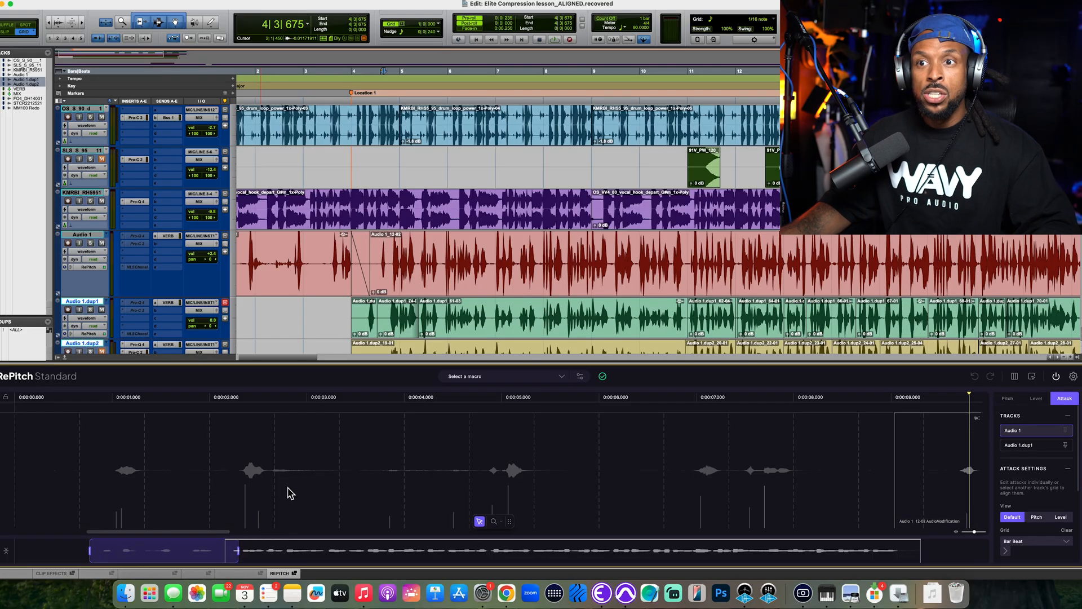
mouse_move(1000, 365)
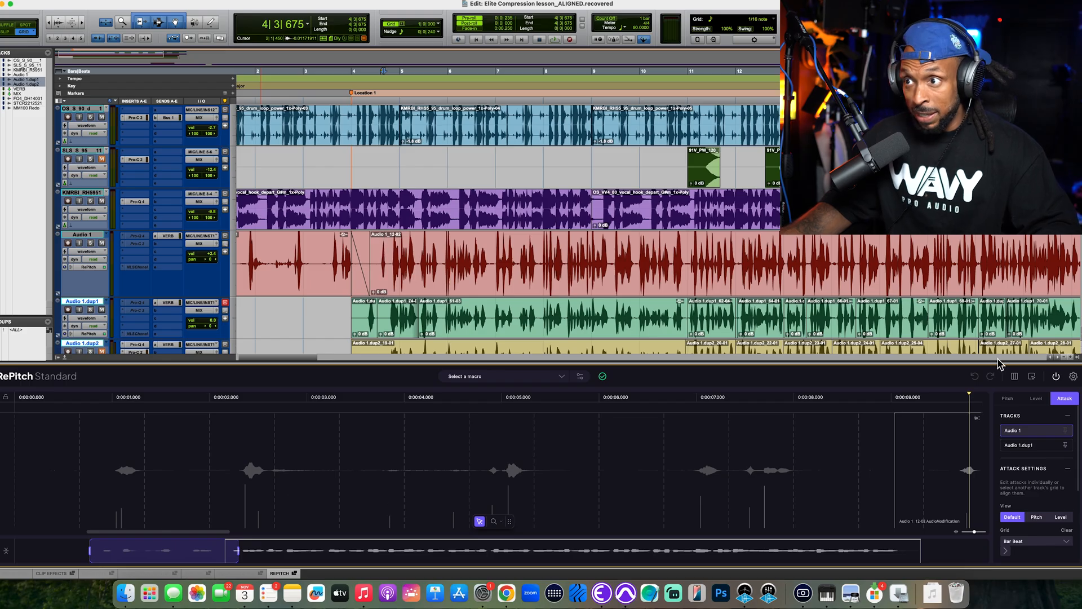
click(1006, 399)
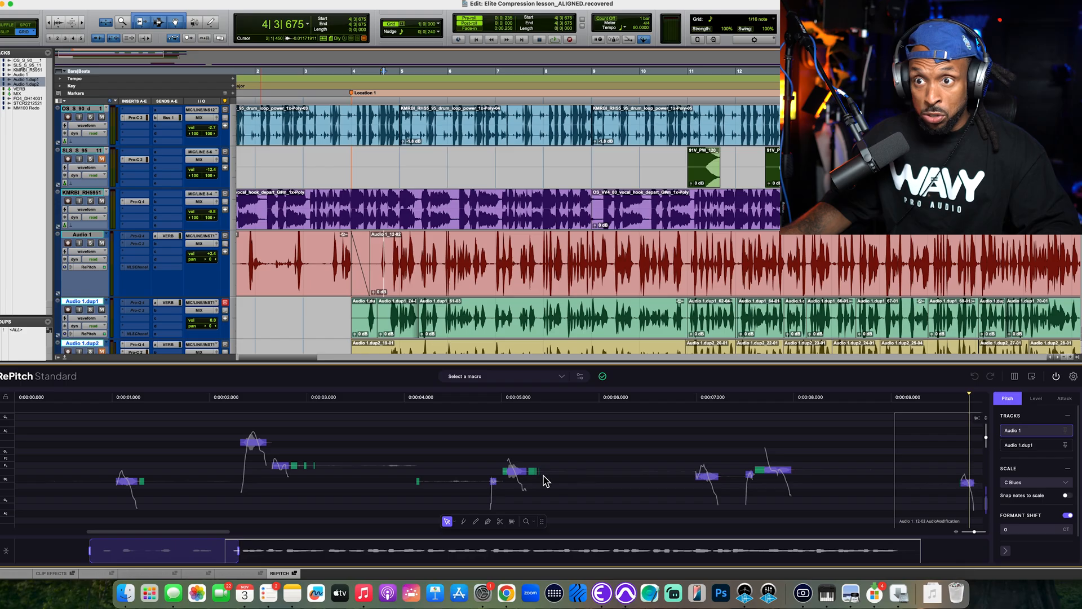
click(518, 472)
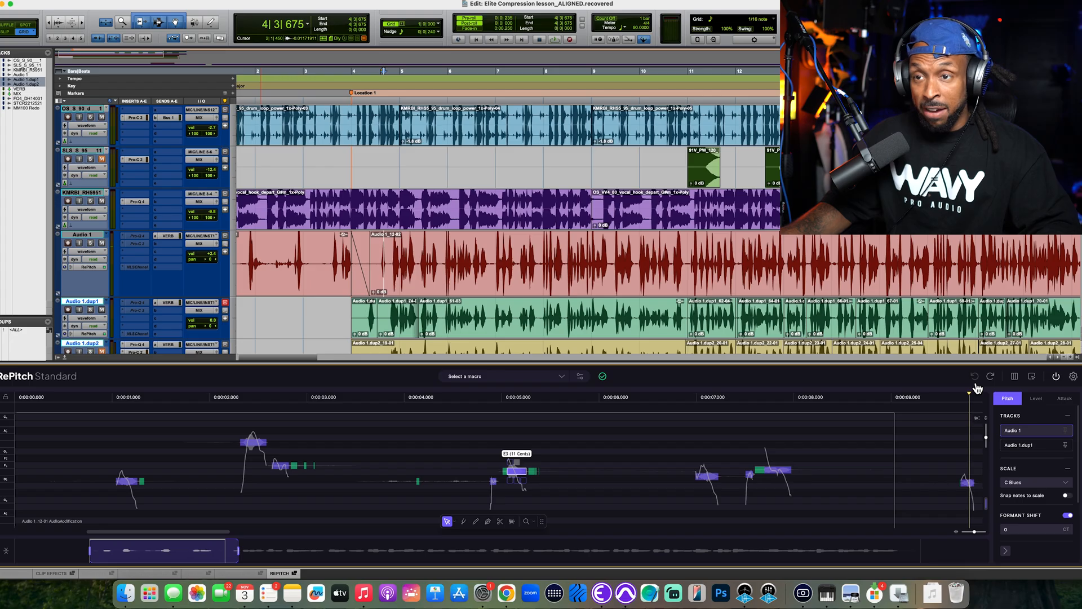
click(1064, 399)
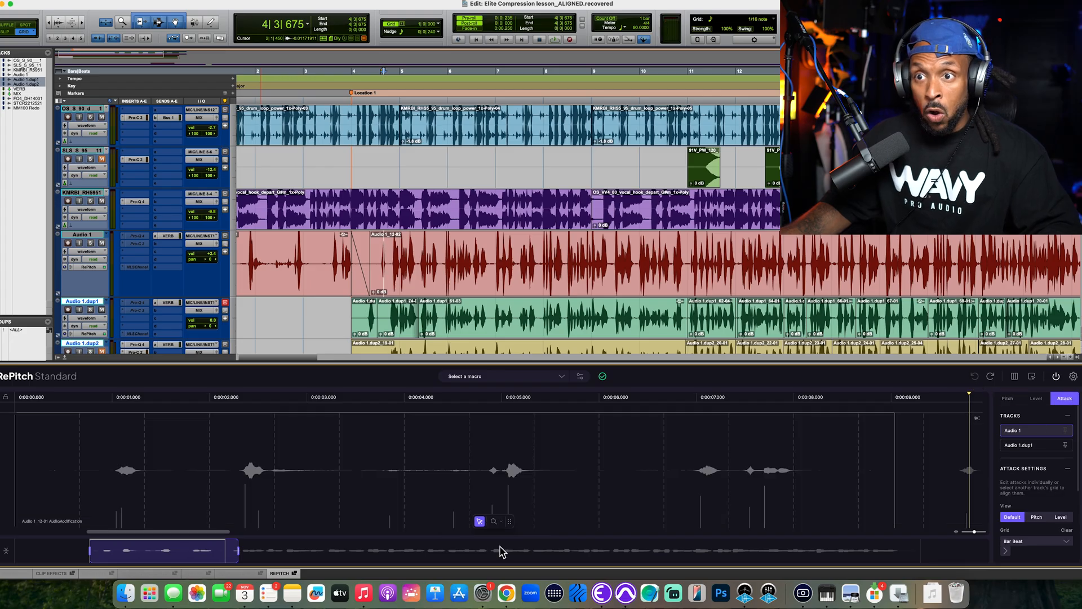
mouse_move(219, 507)
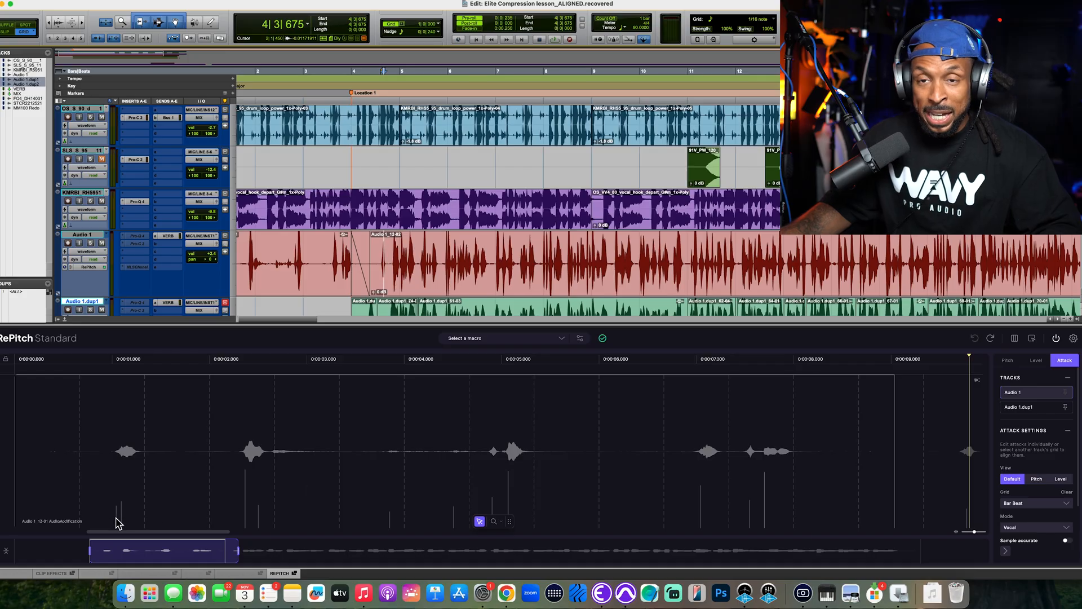
mouse_move(262, 525)
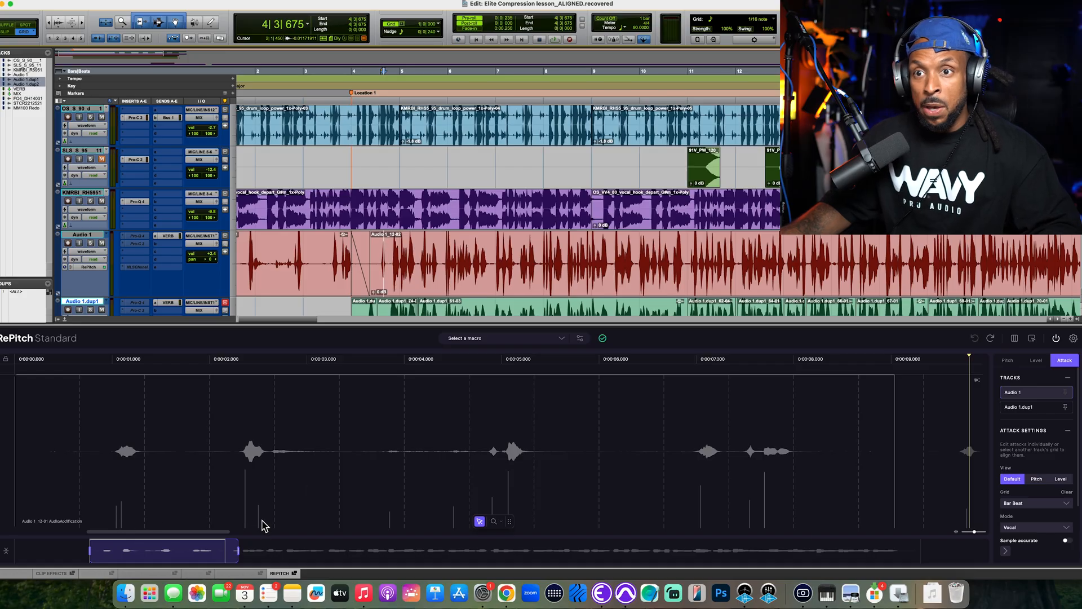
mouse_move(449, 528)
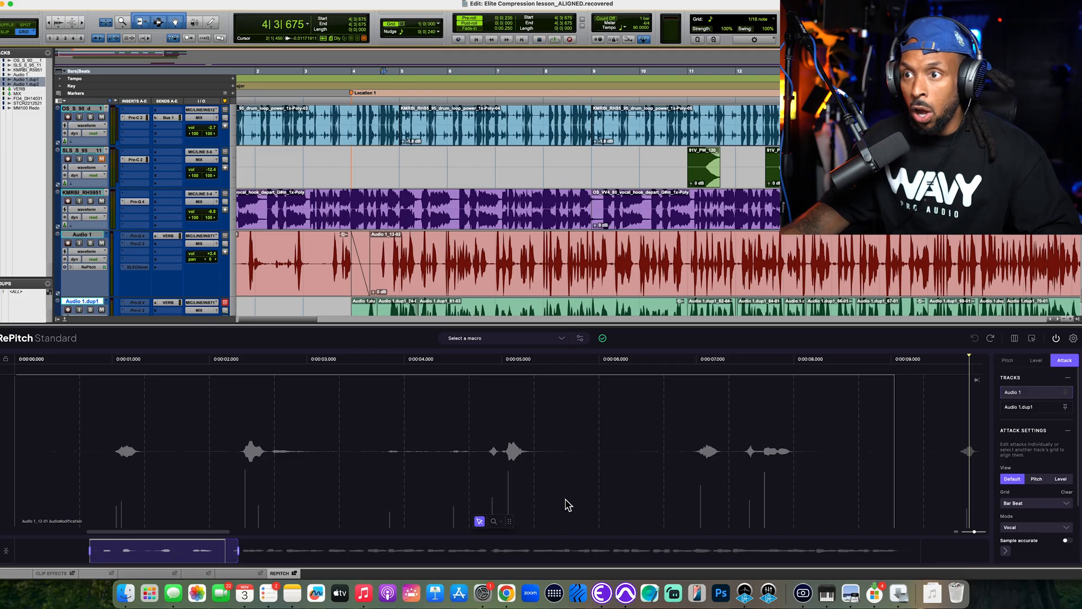
mouse_move(507, 505)
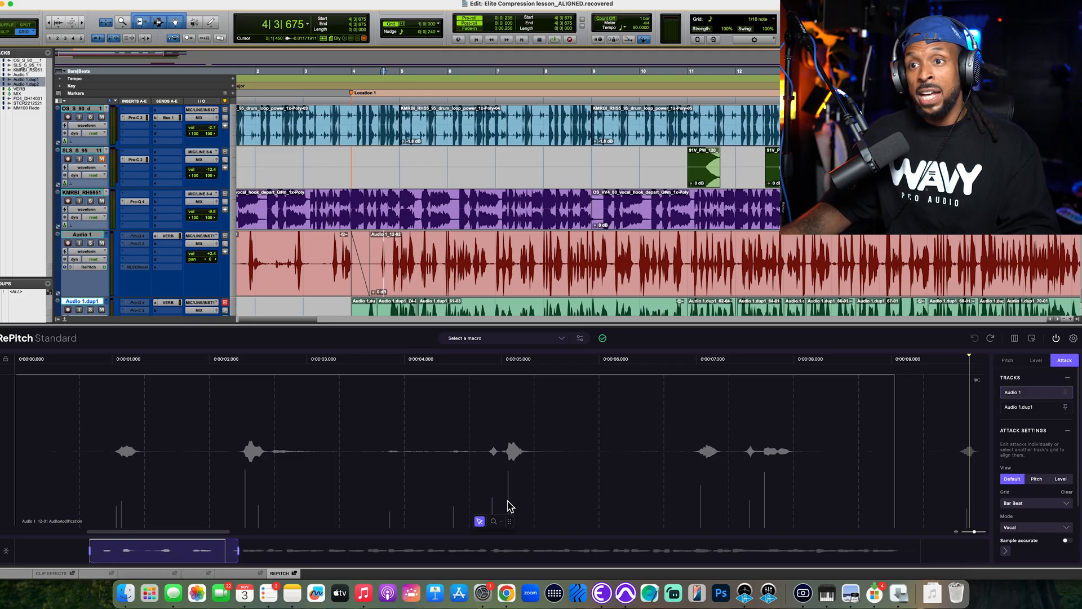
mouse_move(705, 524)
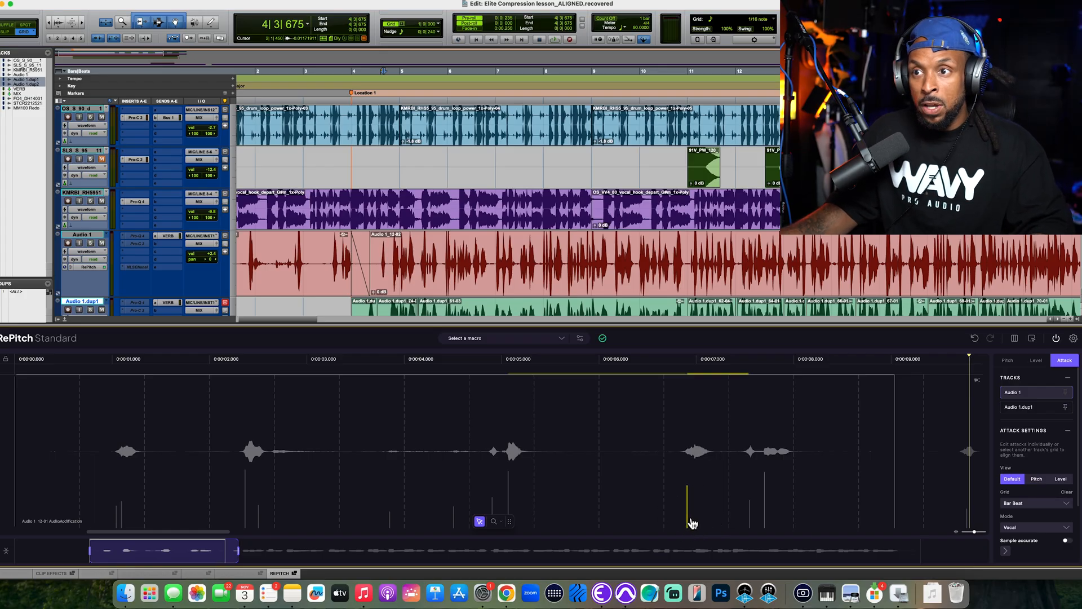
mouse_move(984, 372)
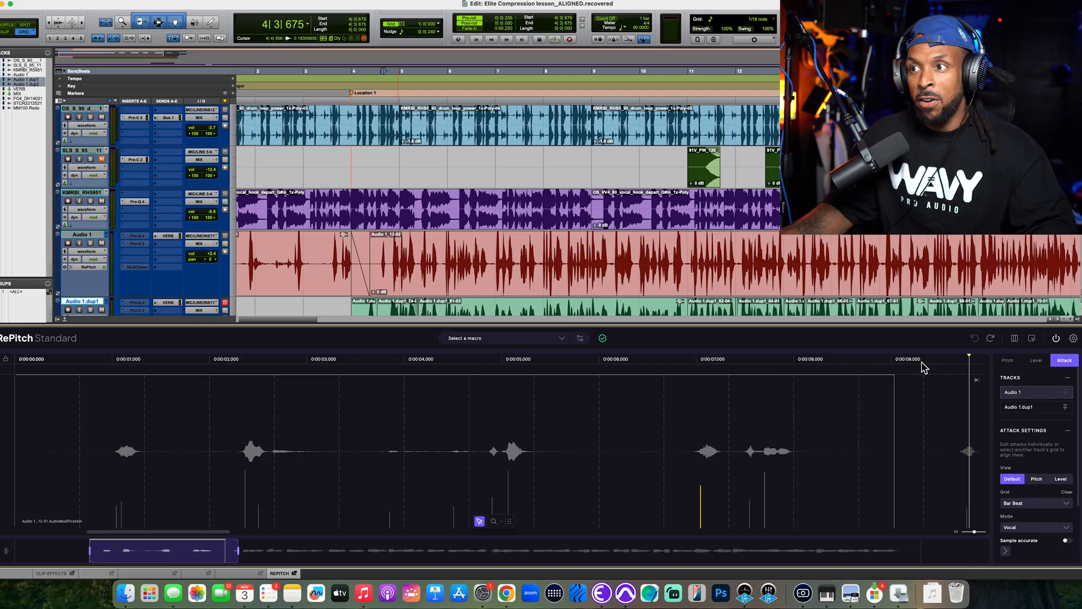
mouse_move(1028, 406)
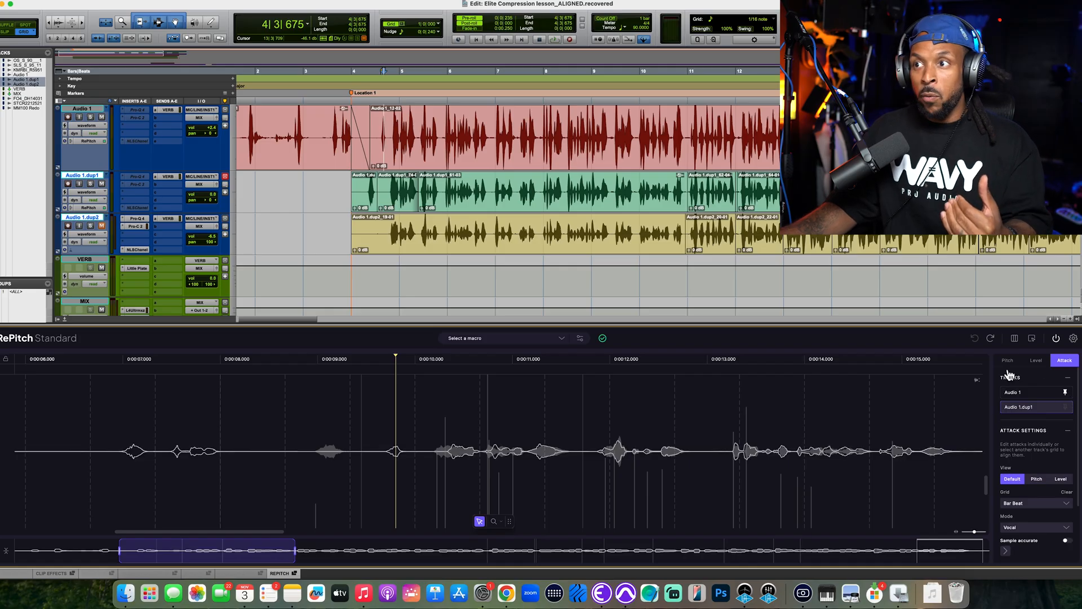
Drag Audio 1.dup1's attack markers onto the lead vocal's word attacks in the opening phrase.
click(1007, 359)
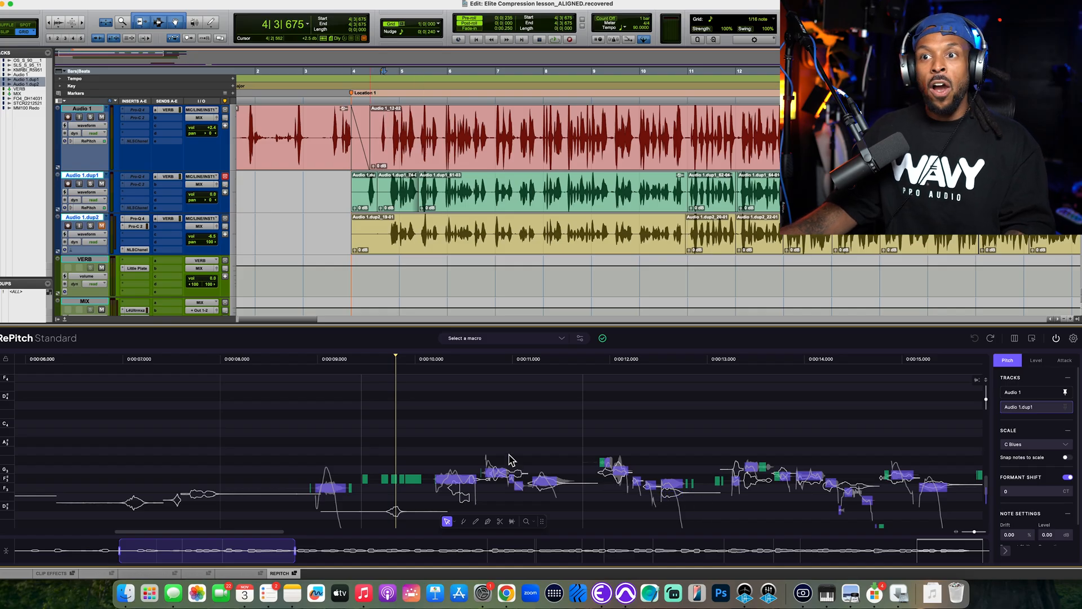
mouse_move(800, 482)
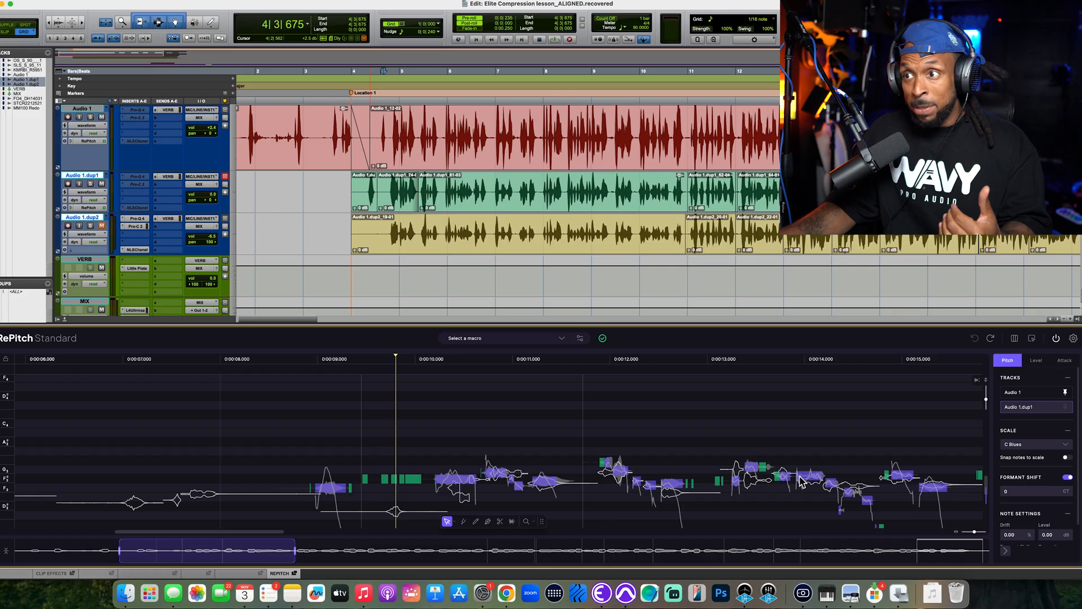
click(1064, 360)
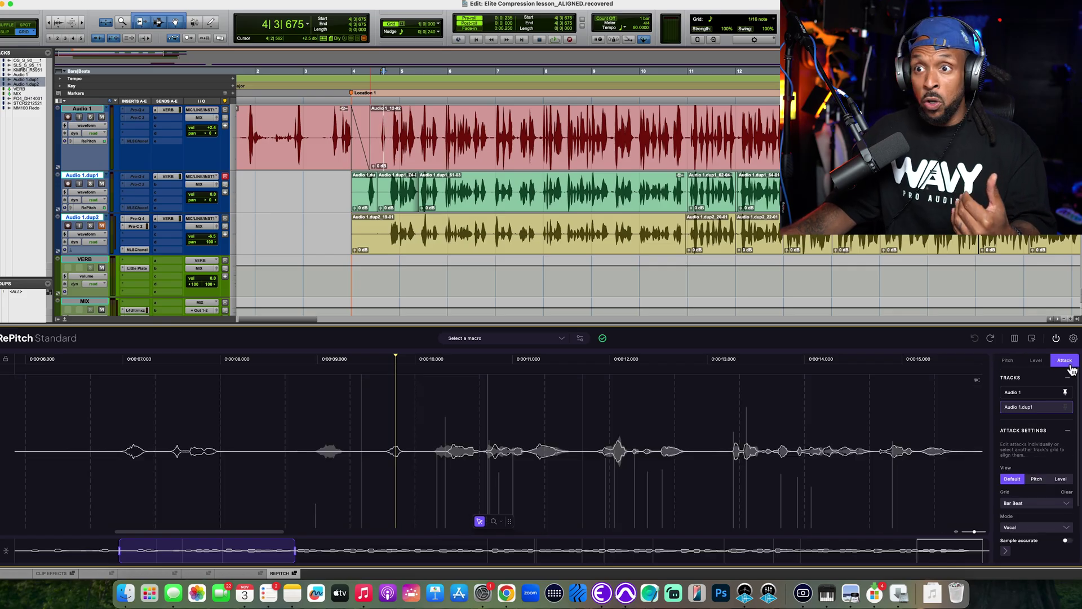
mouse_move(515, 486)
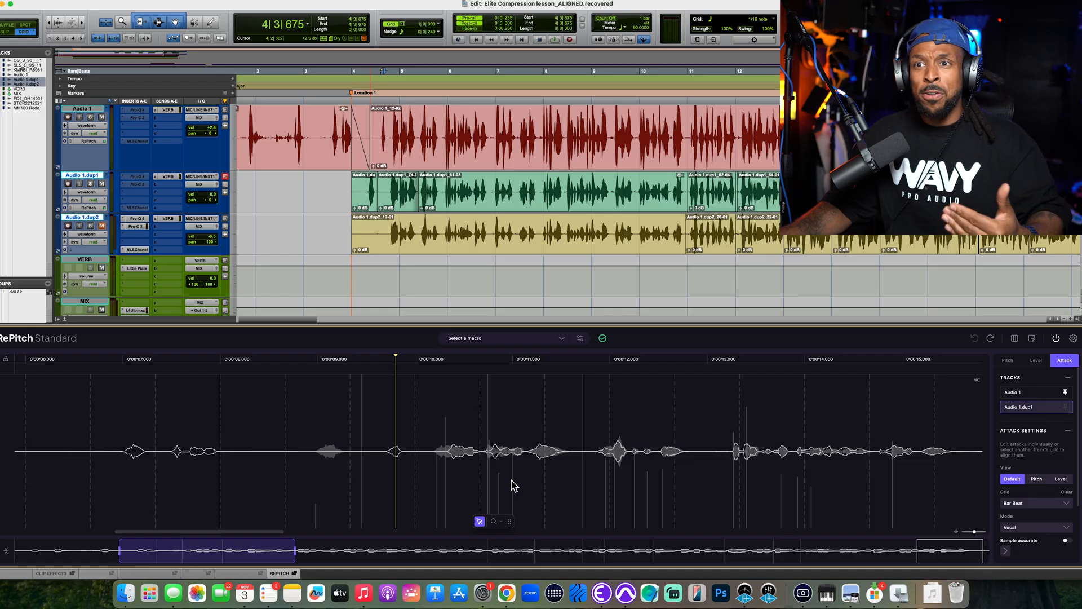
mouse_move(499, 460)
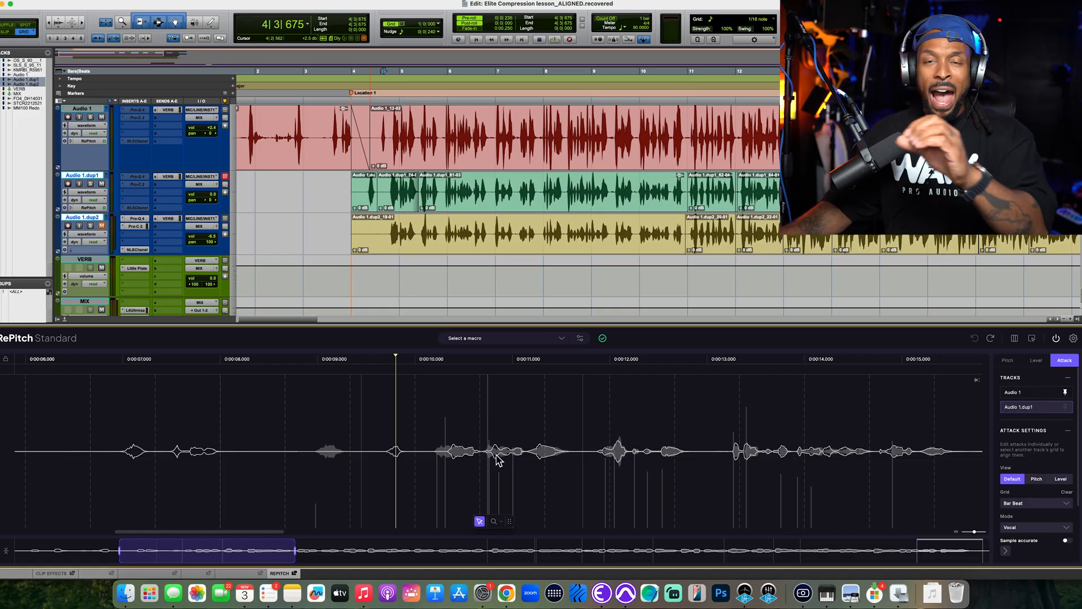
mouse_move(528, 489)
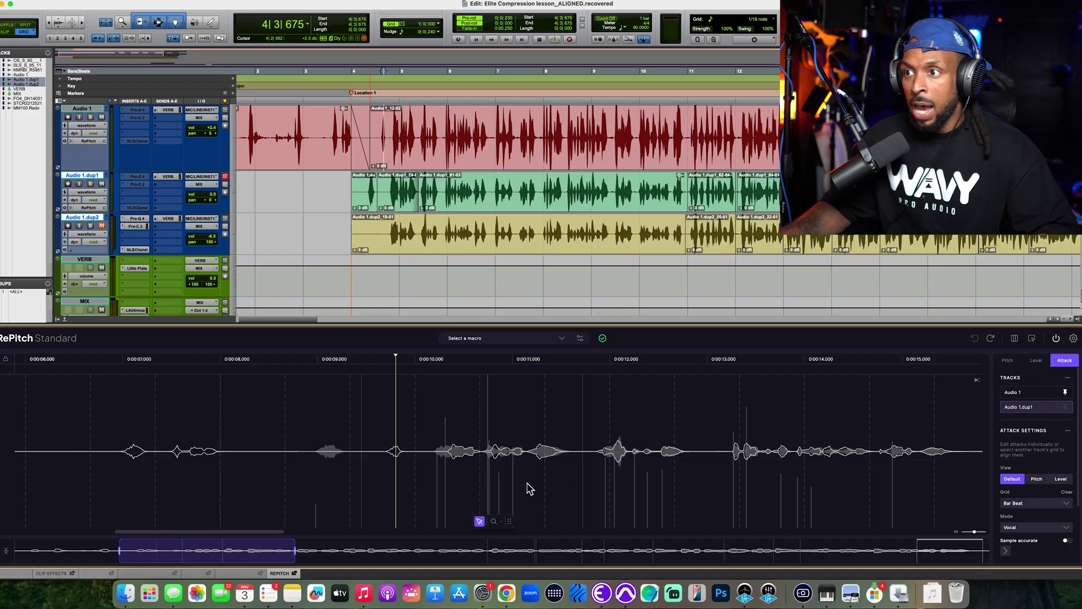
click(570, 39)
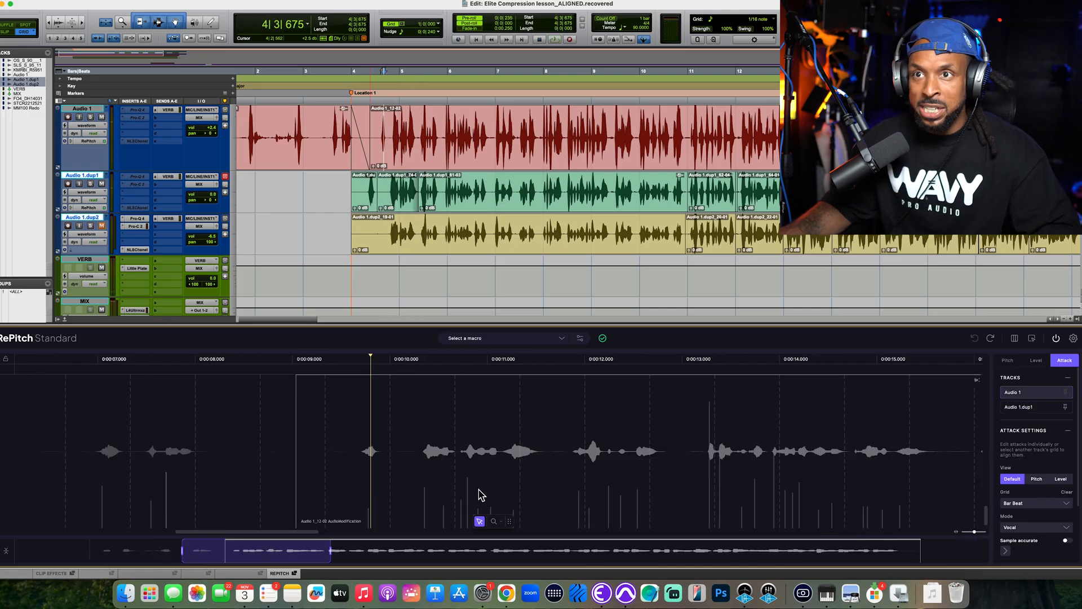
mouse_move(1027, 417)
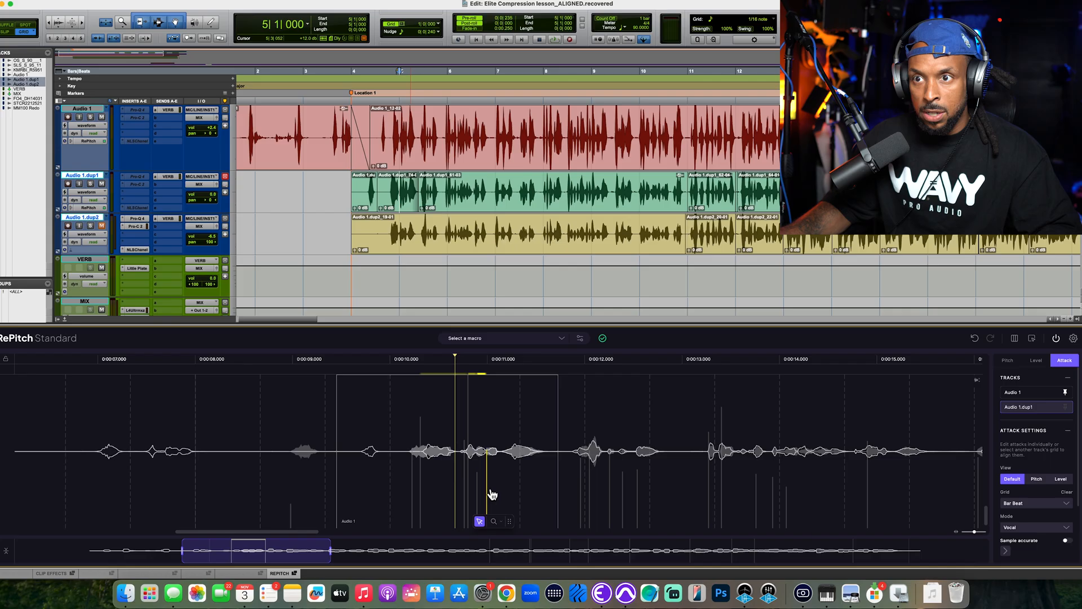
click(523, 38)
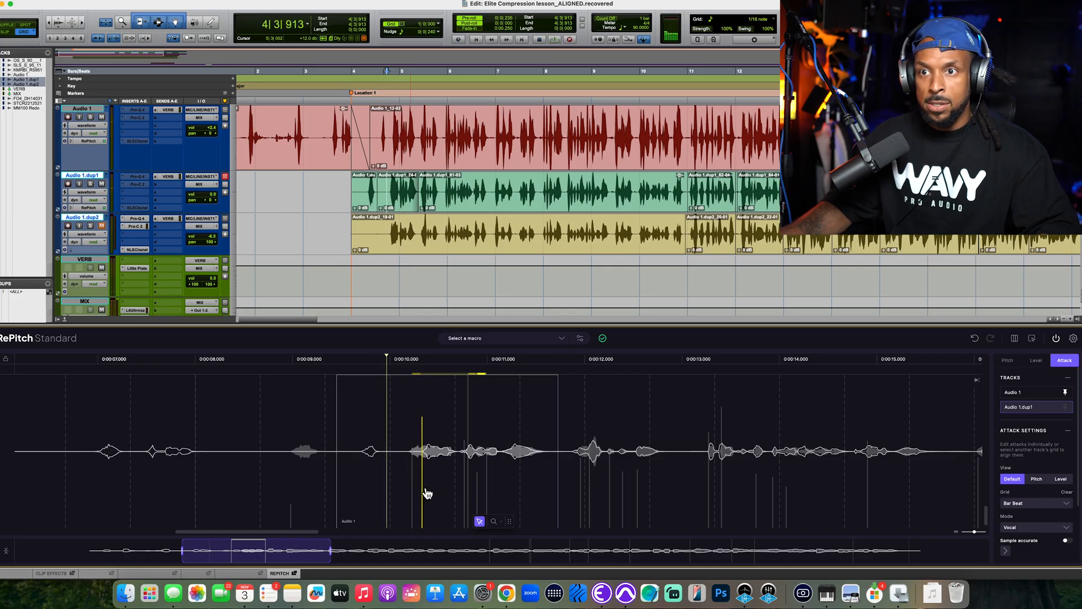
click(539, 40)
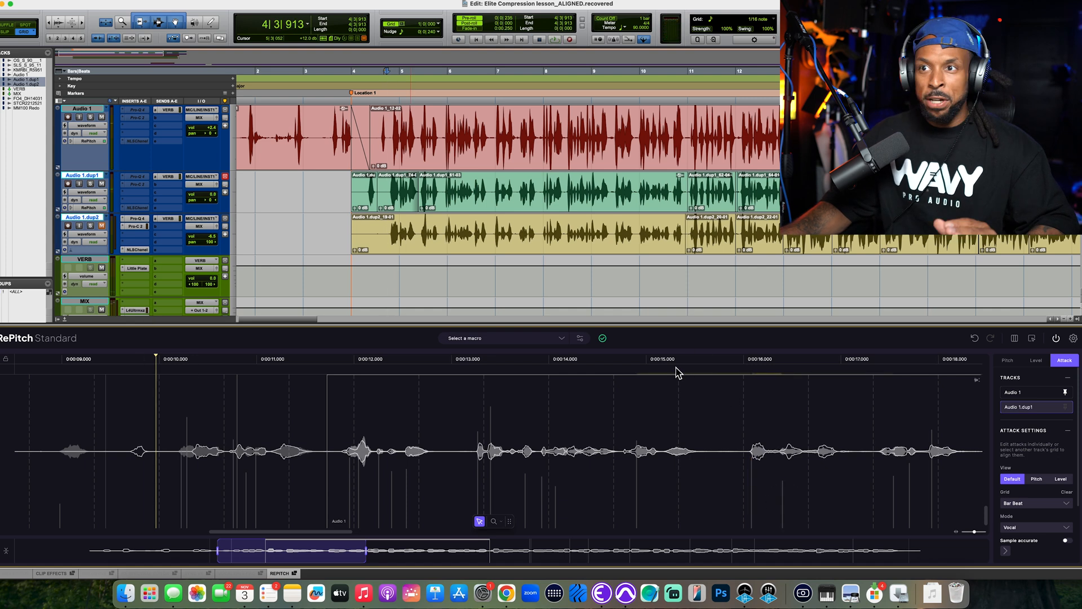
click(663, 359)
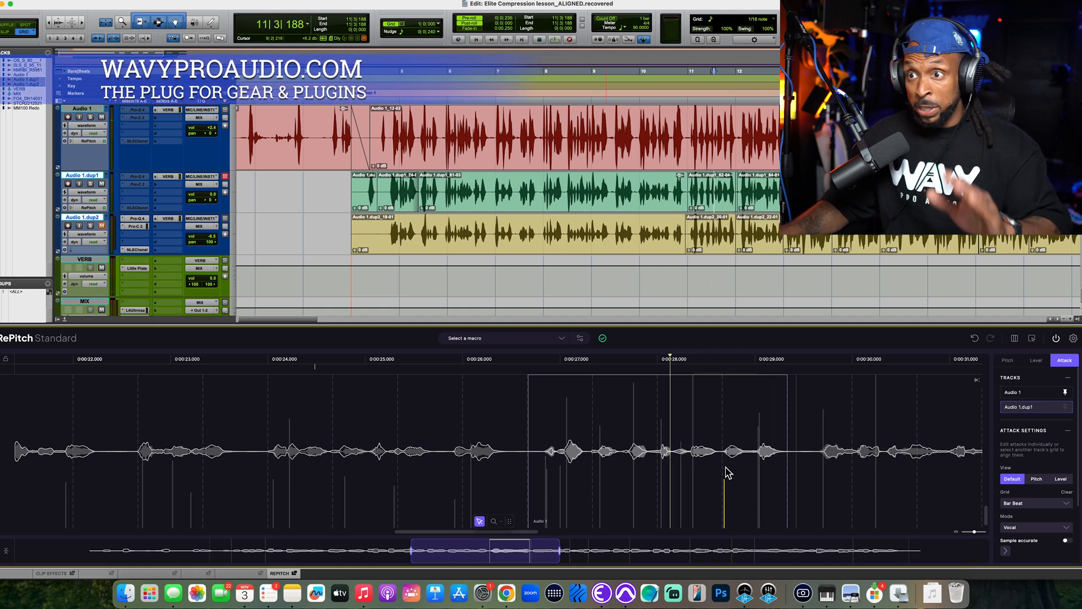
click(1007, 360)
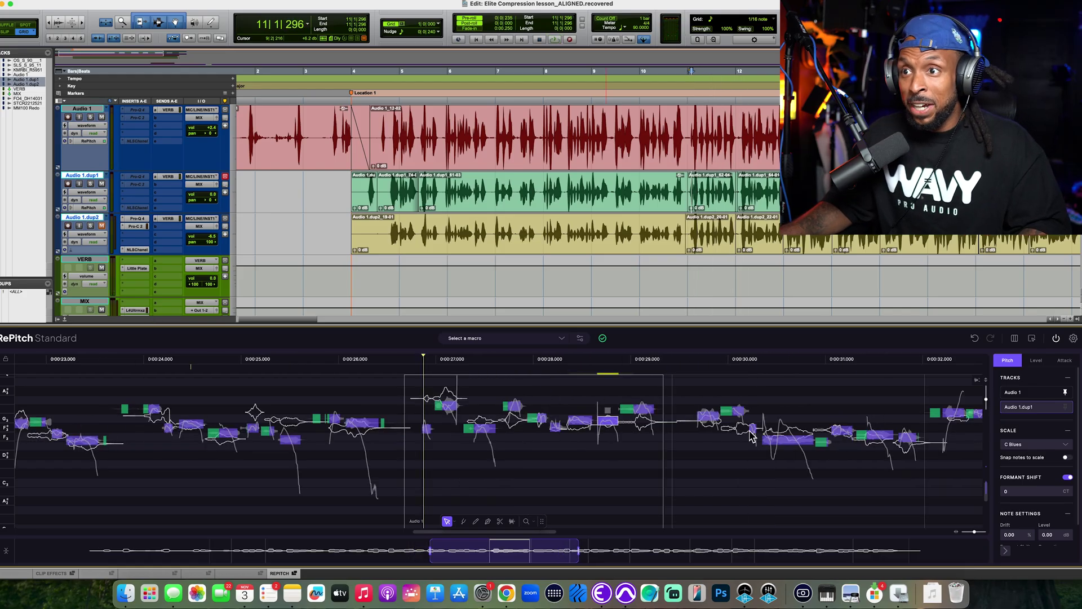
click(787, 435)
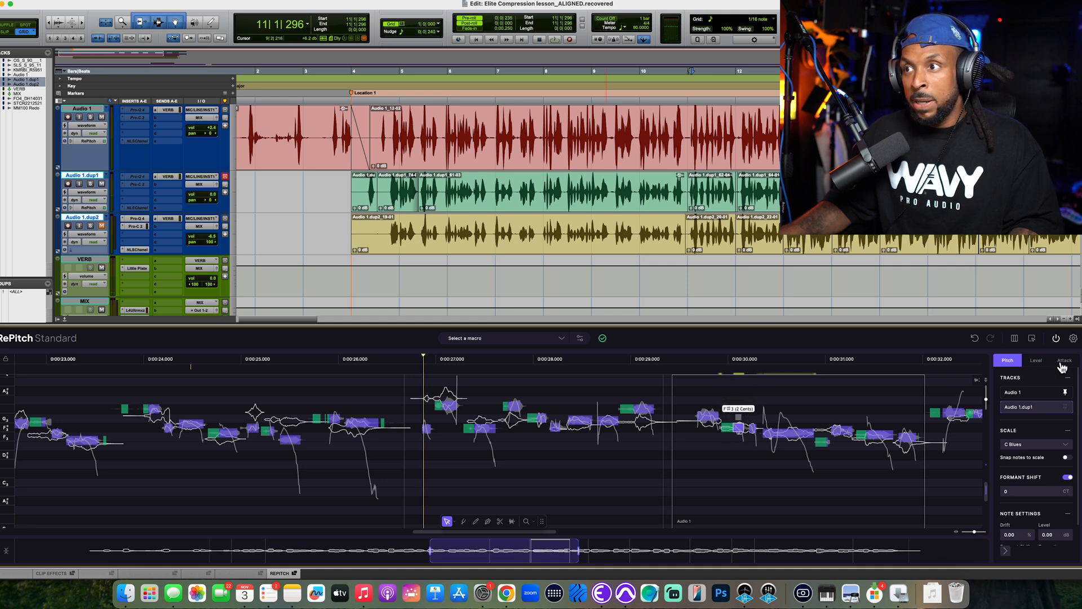
click(1063, 359)
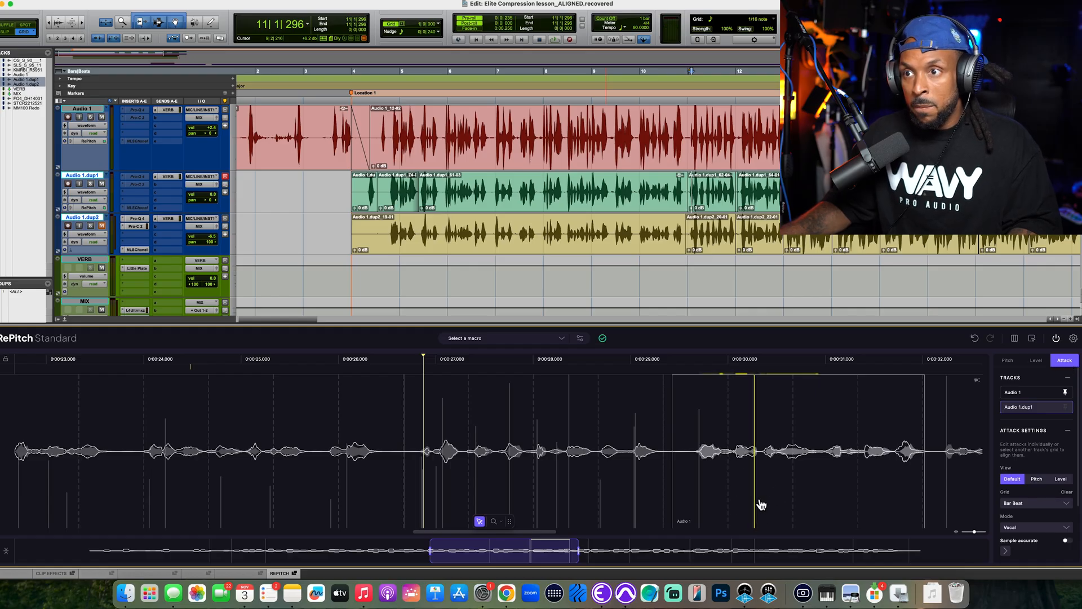
click(526, 39)
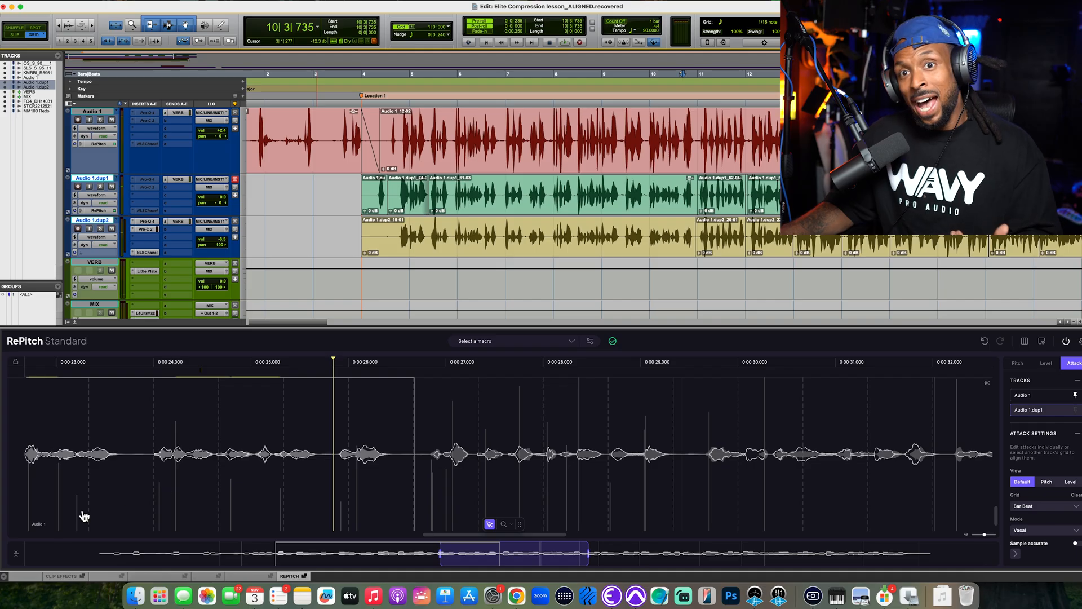
mouse_move(58, 548)
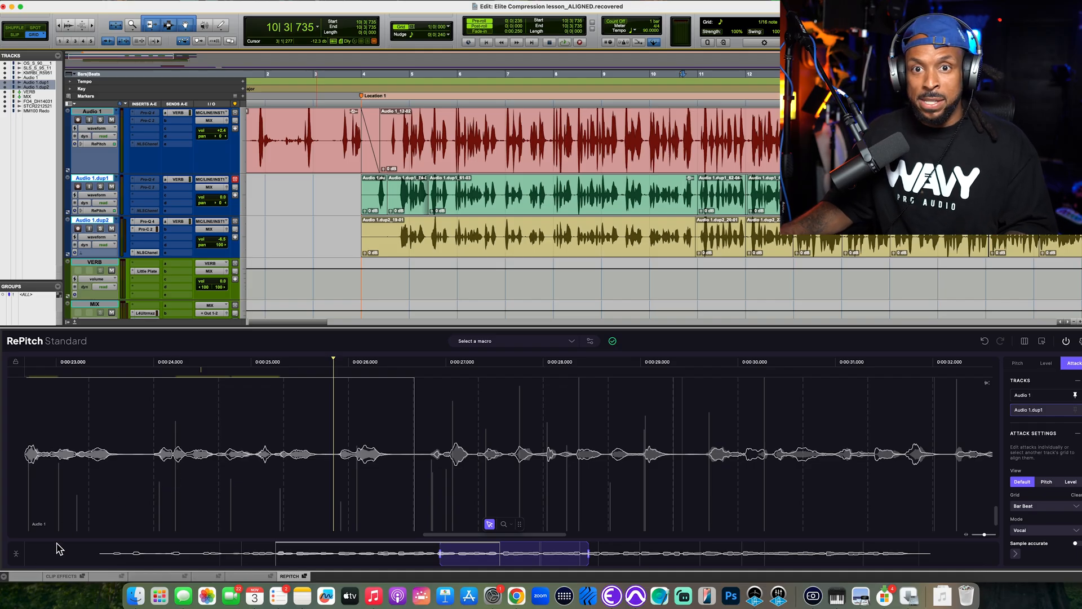
mouse_move(95, 261)
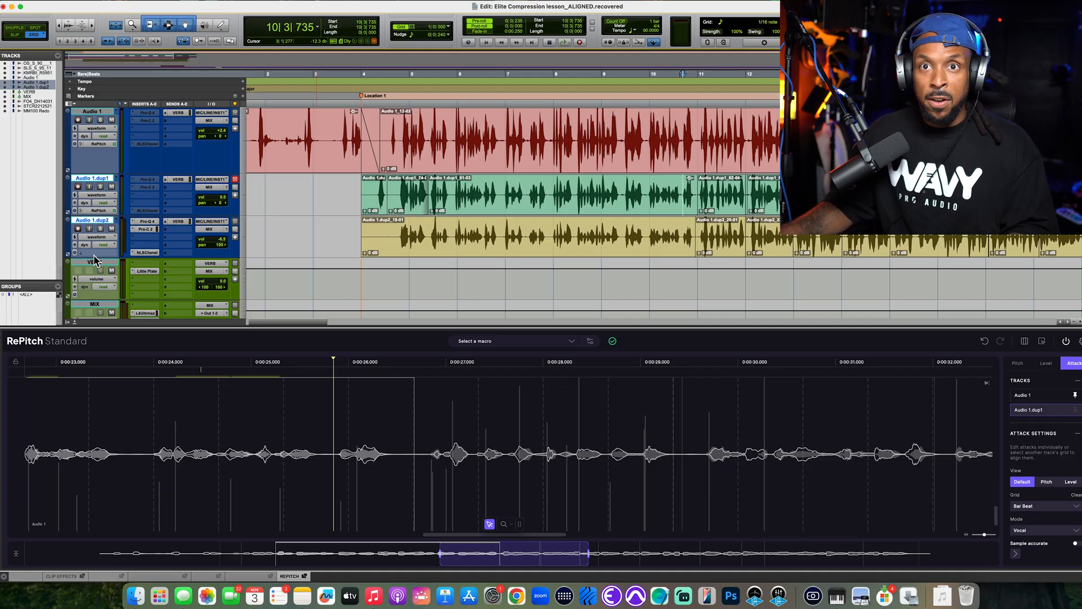
Load VocAlign Pro on Audio 1.dup2, capturing dup1 as guide and dup2 as dub.
click(90, 261)
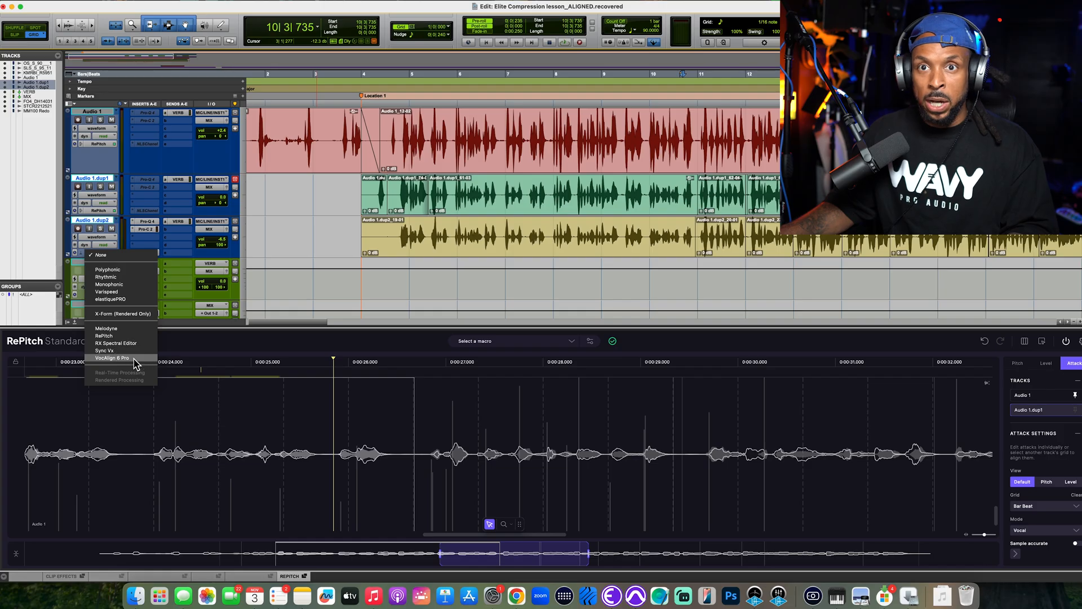
click(112, 358)
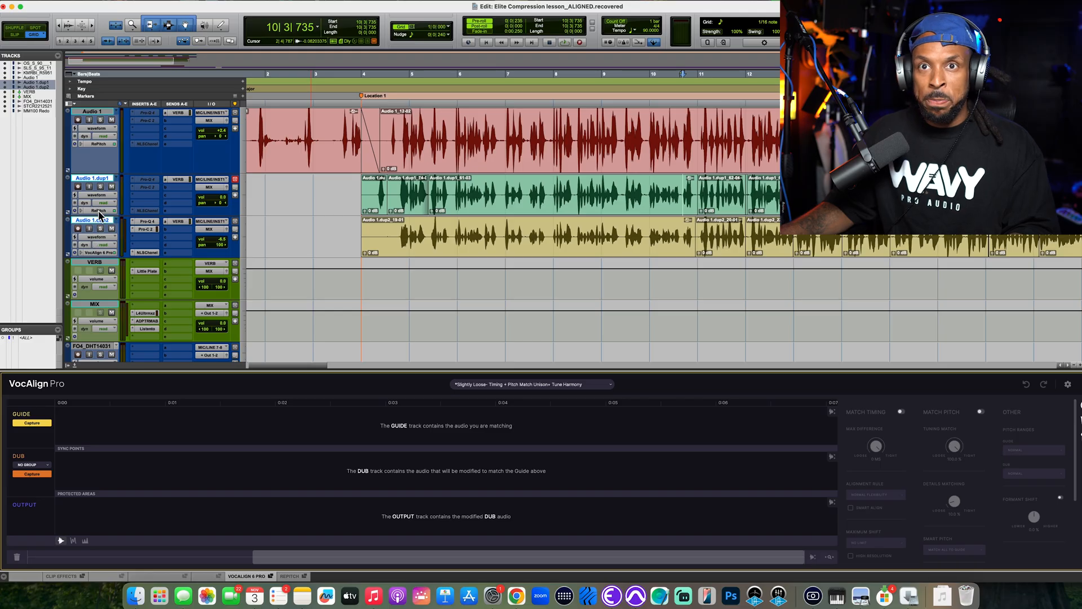
click(291, 575)
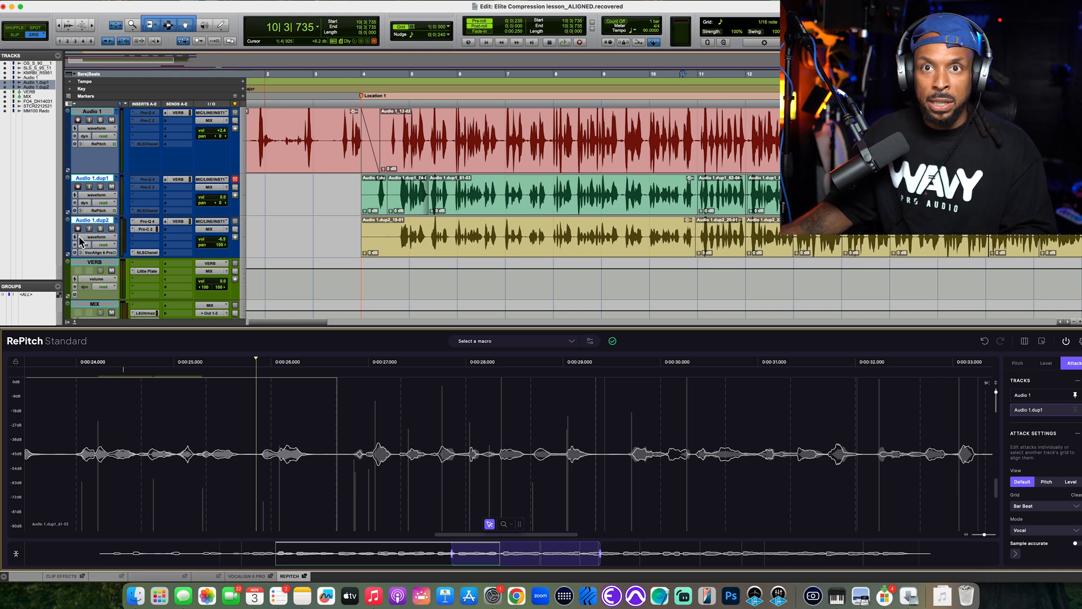
click(247, 577)
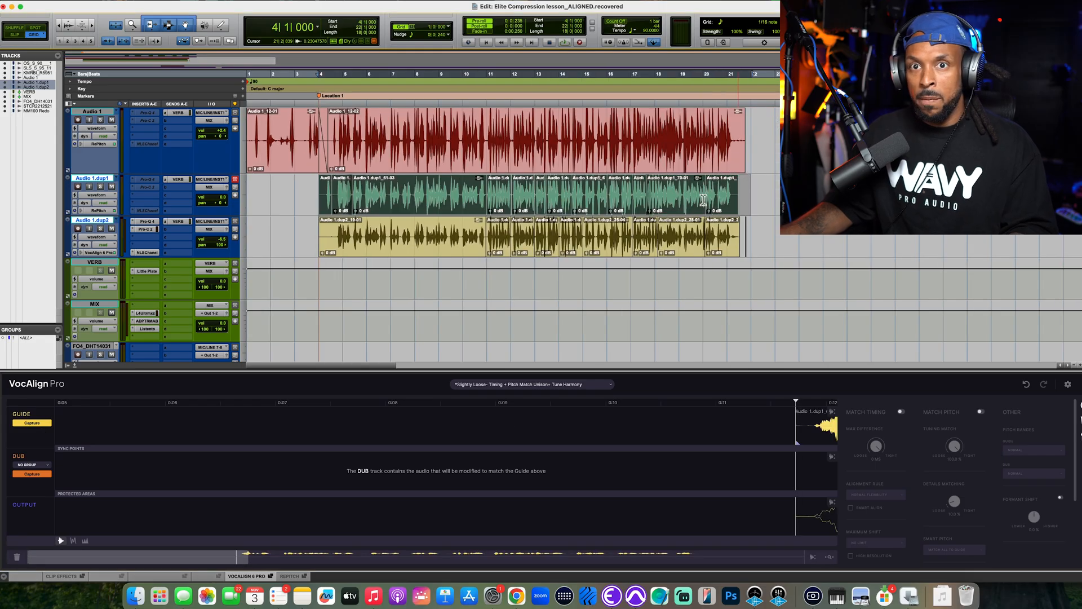
mouse_move(32, 422)
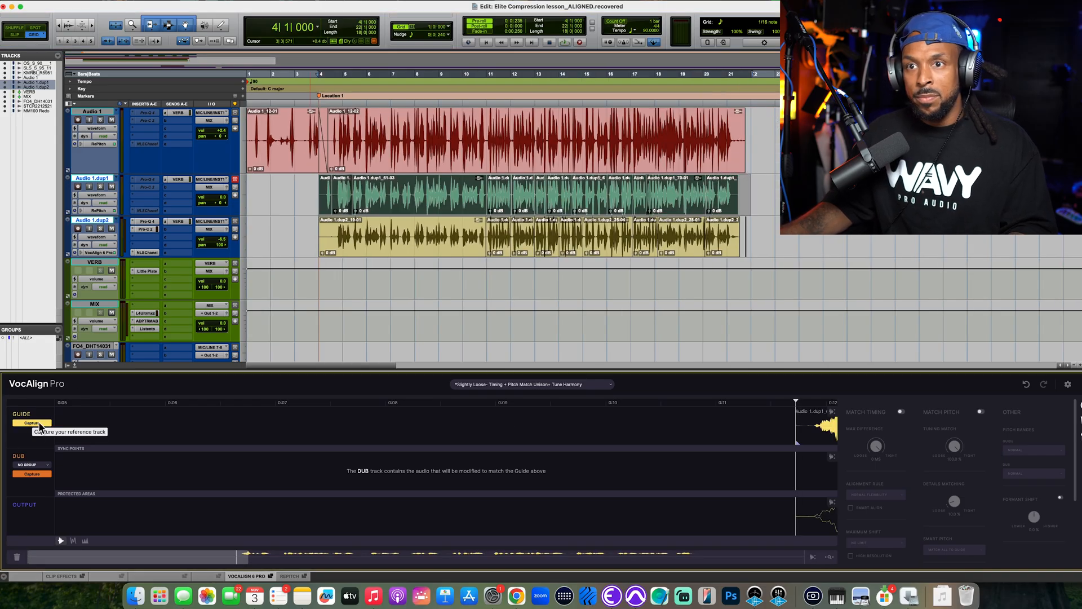
mouse_move(81, 397)
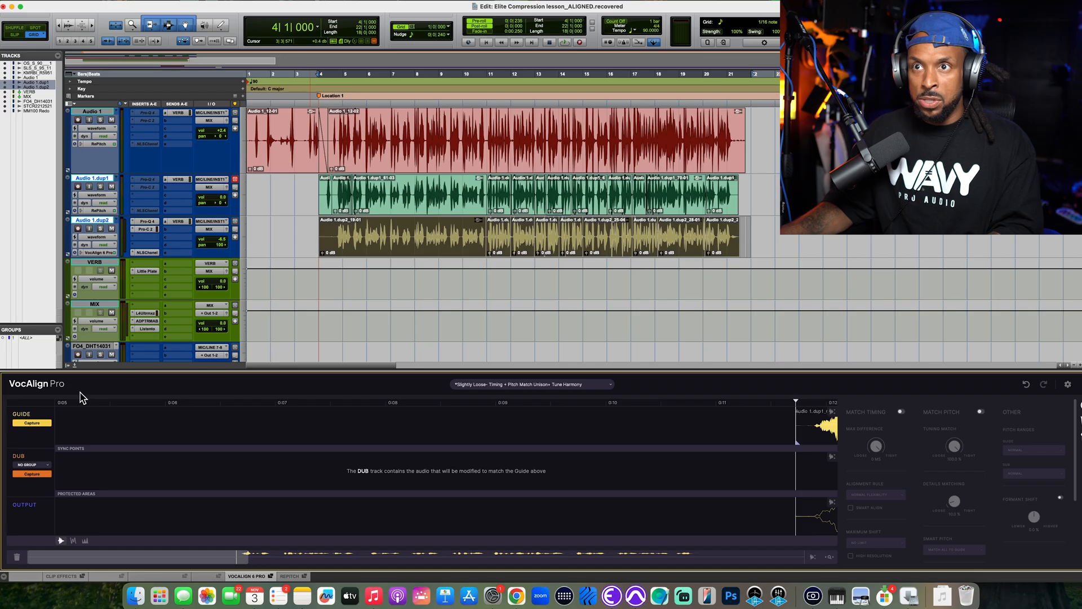
mouse_move(32, 474)
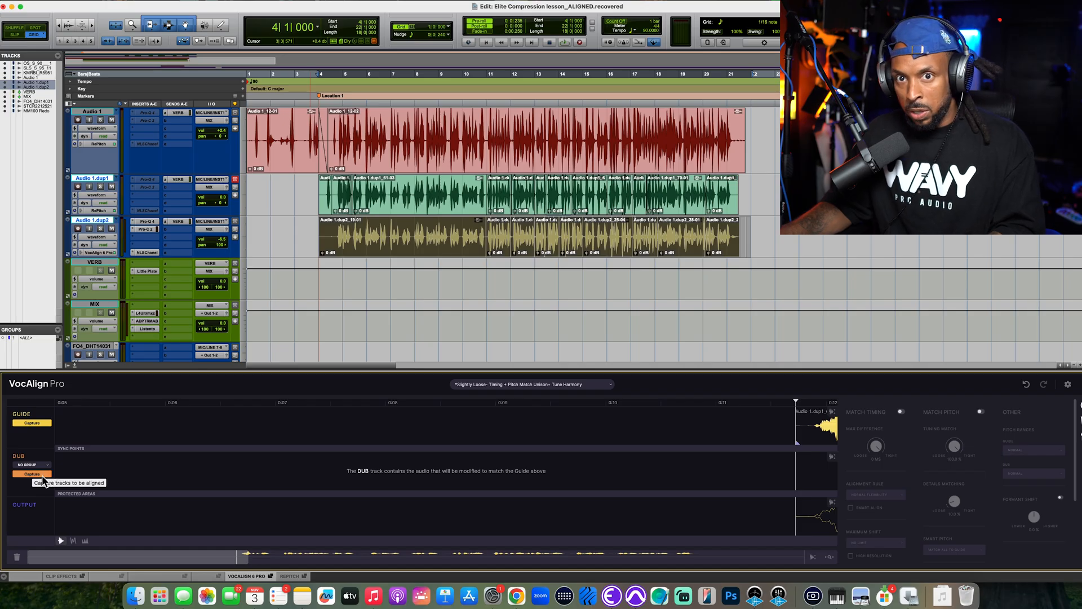
click(32, 474)
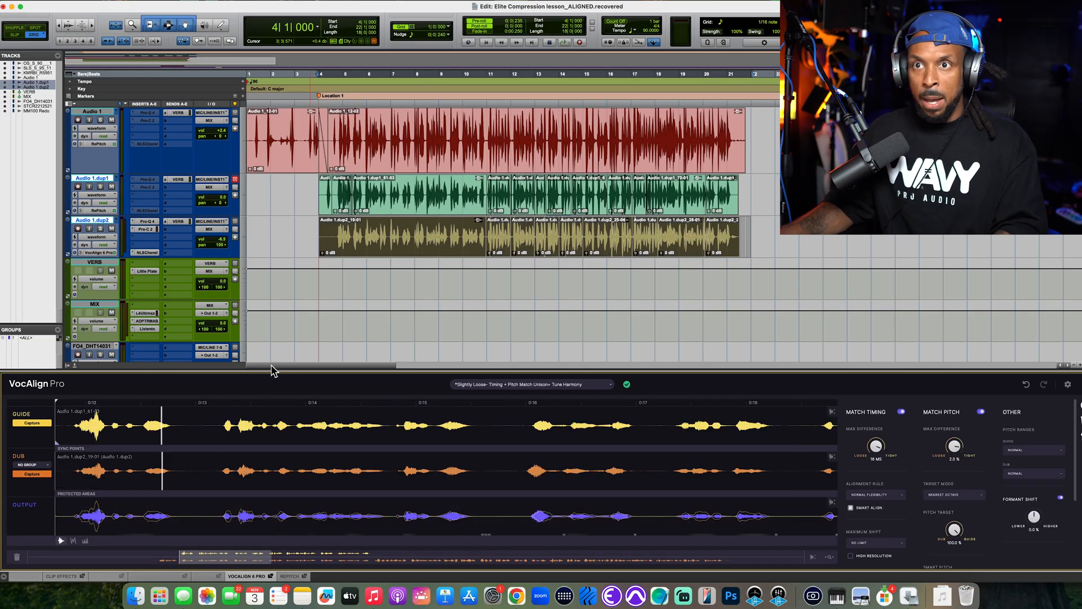